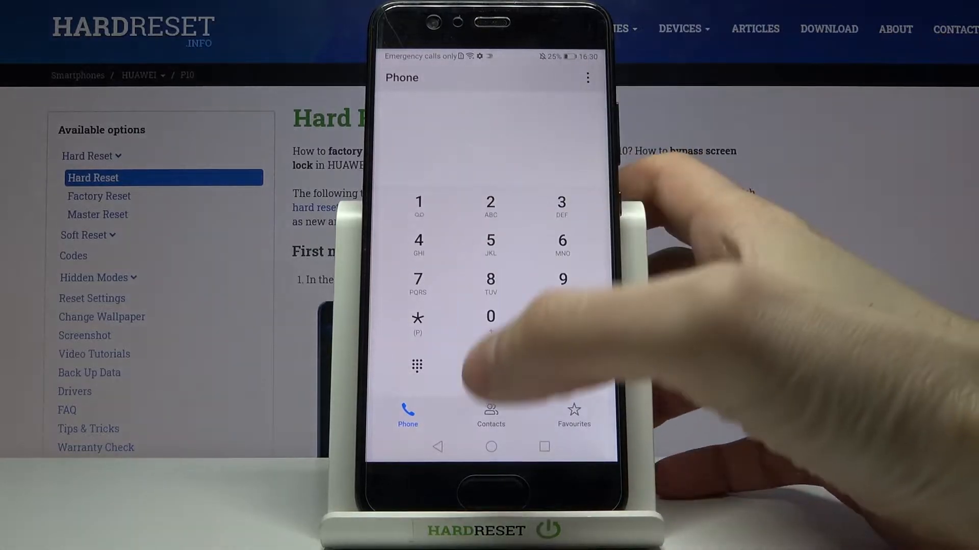
- Switch to the Contacts tab and open the single saved contact's details page
click(491, 415)
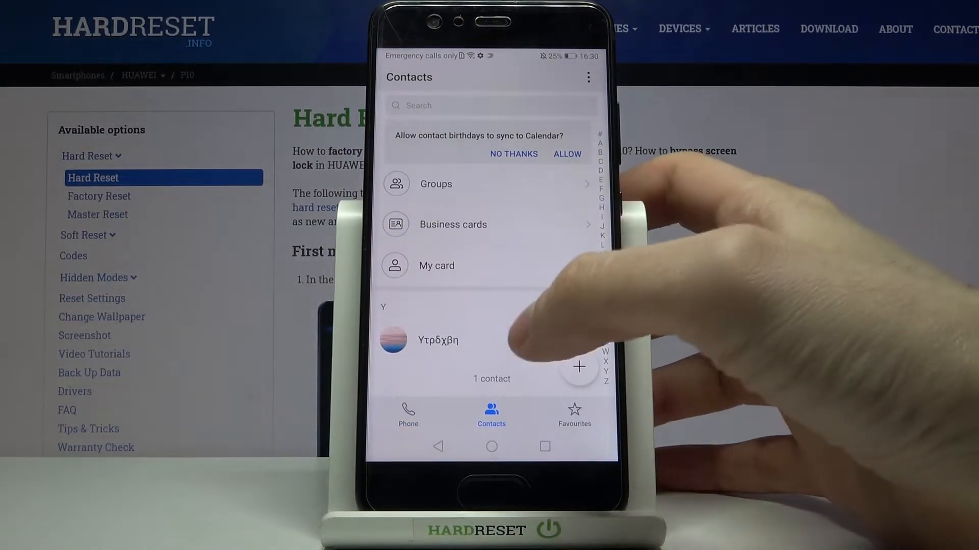
click(438, 340)
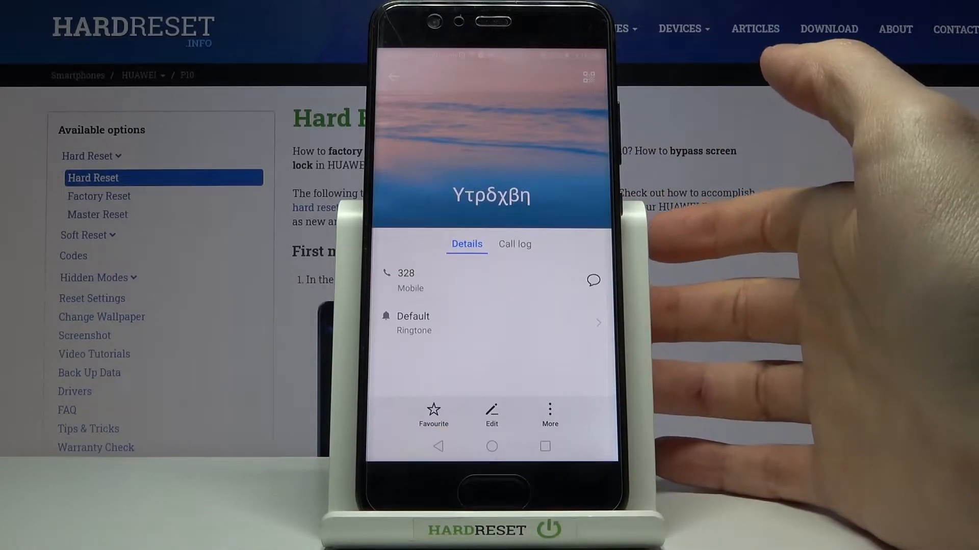
- Edit the contact, tap the photo placeholder, and choose Choose from Gallery
click(491, 411)
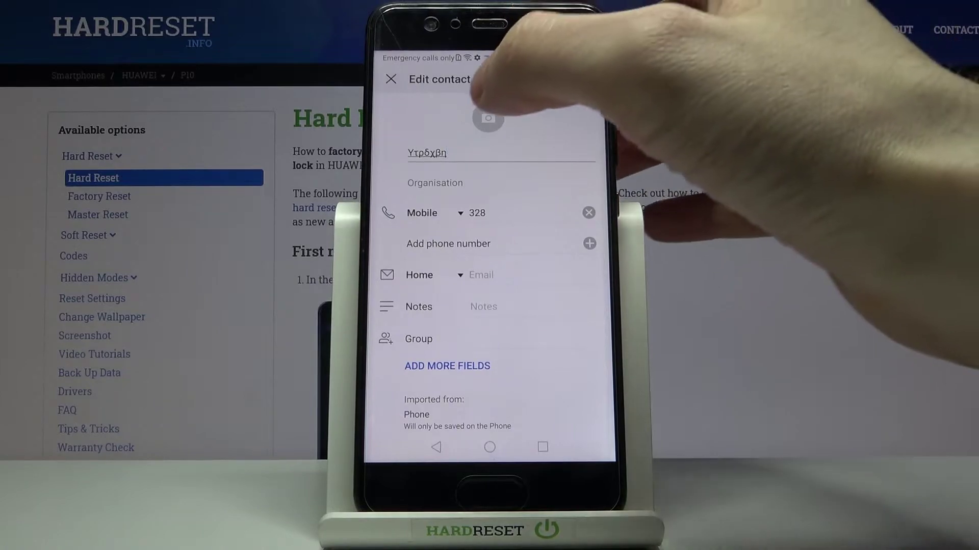
click(488, 118)
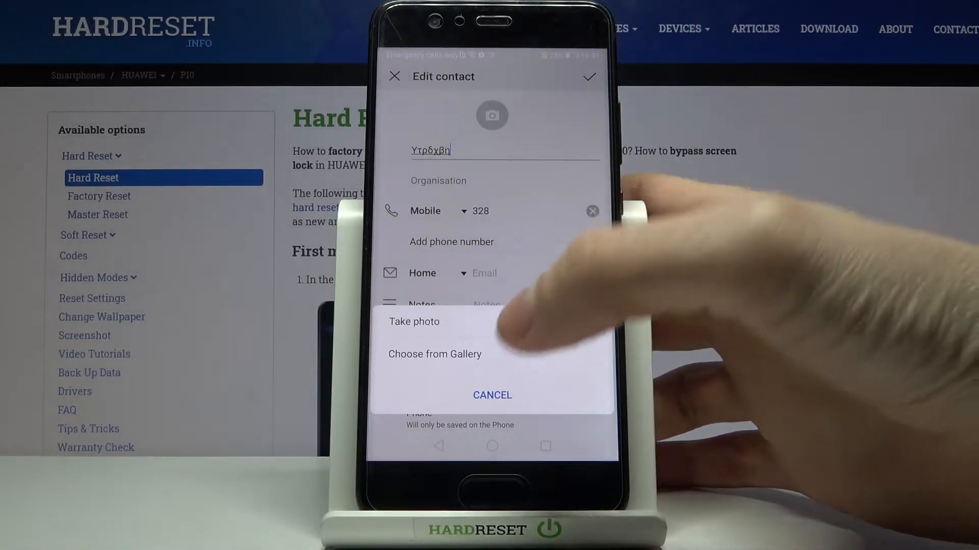
click(435, 355)
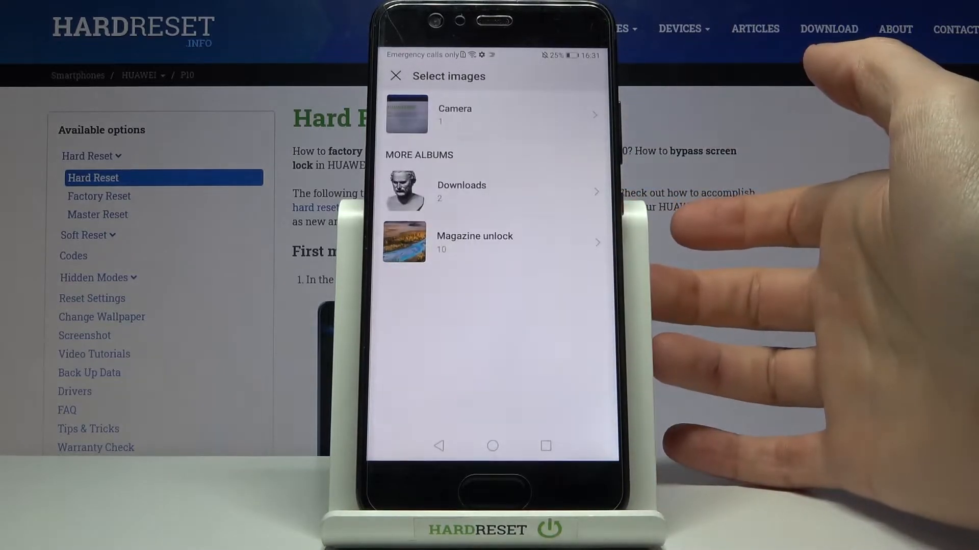